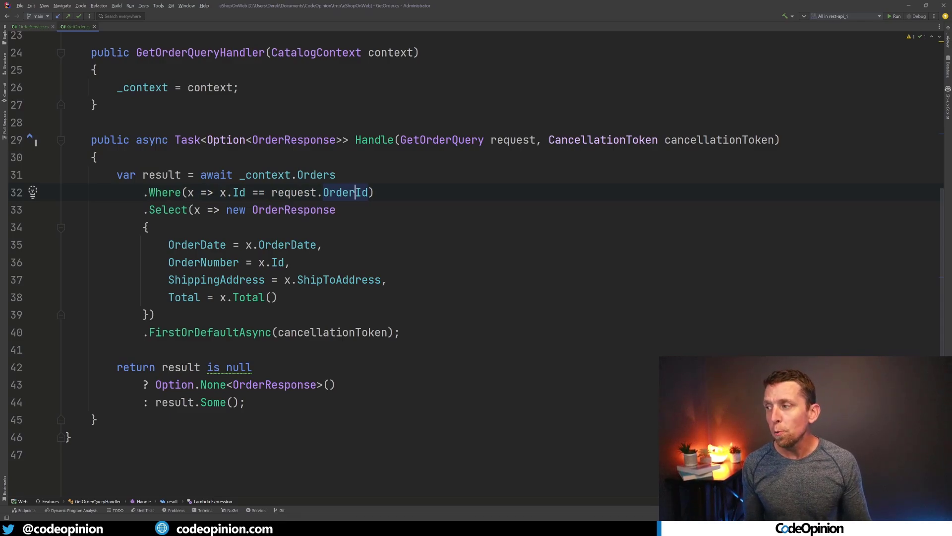
Step: Replace the FirstOrDefaultAsync call by starting to retype it as SingleOrDefaultAsync ('SingleOrd')
{"action": "left_click", "coordinate": [210, 333]}
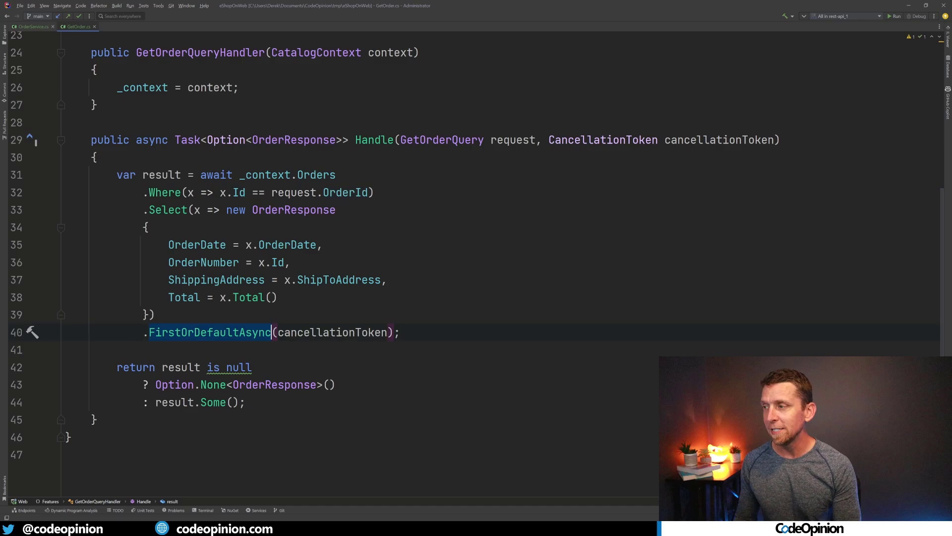
{"action": "type", "text": "SingleOrd"}
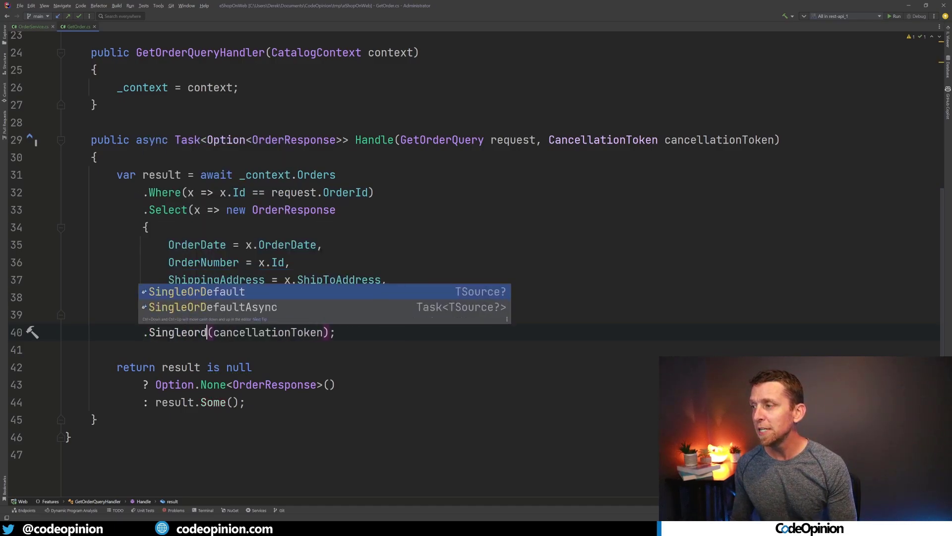